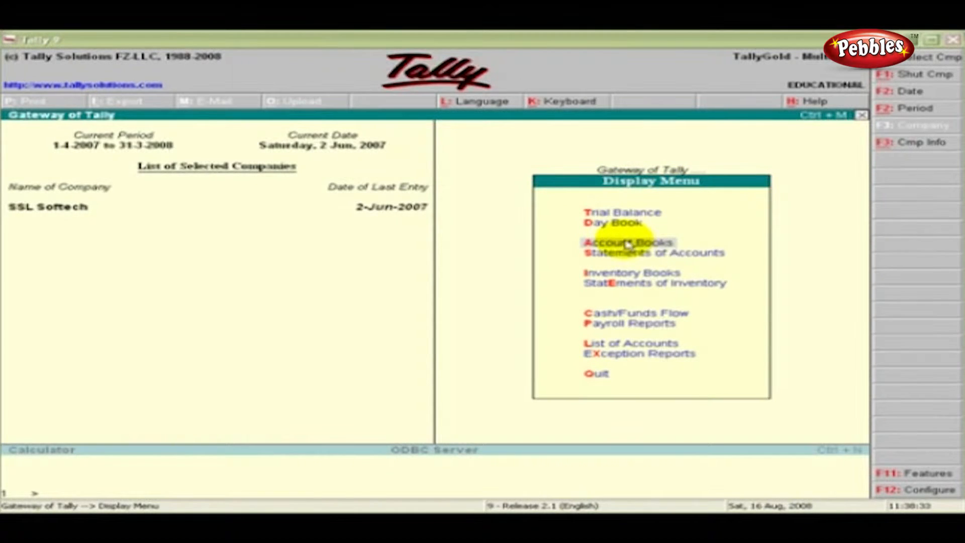
- View the Cash/Bank Book summary of cash and bank balances, then return to Account Books
click(625, 242)
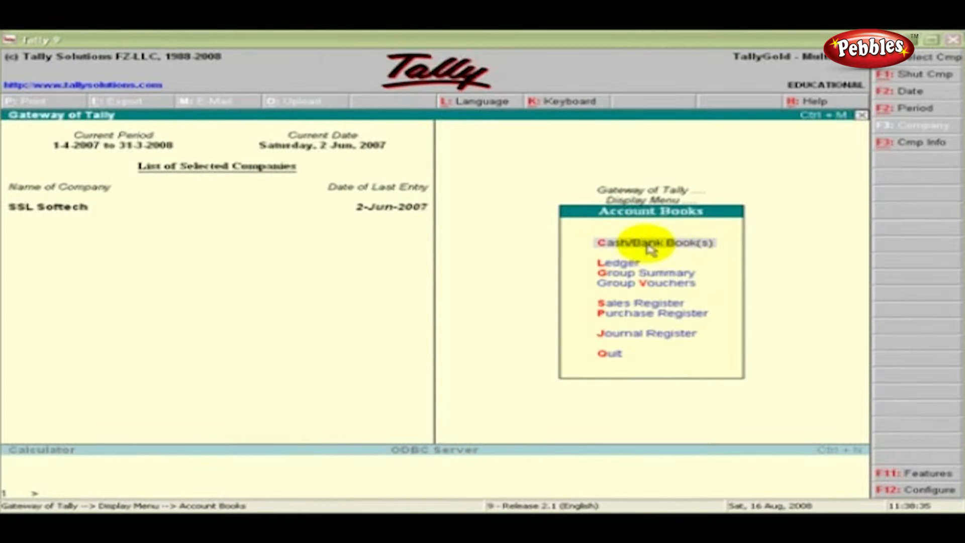
click(651, 242)
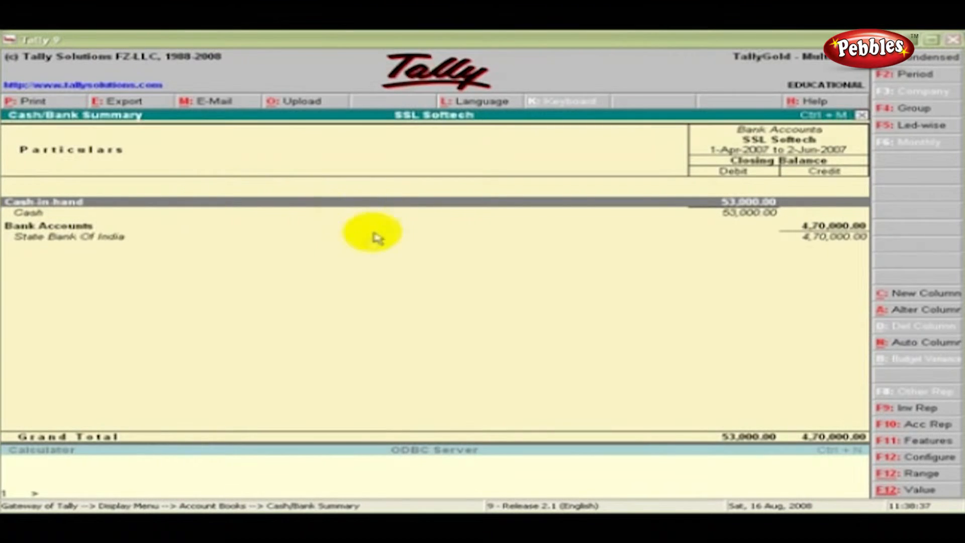
click(372, 237)
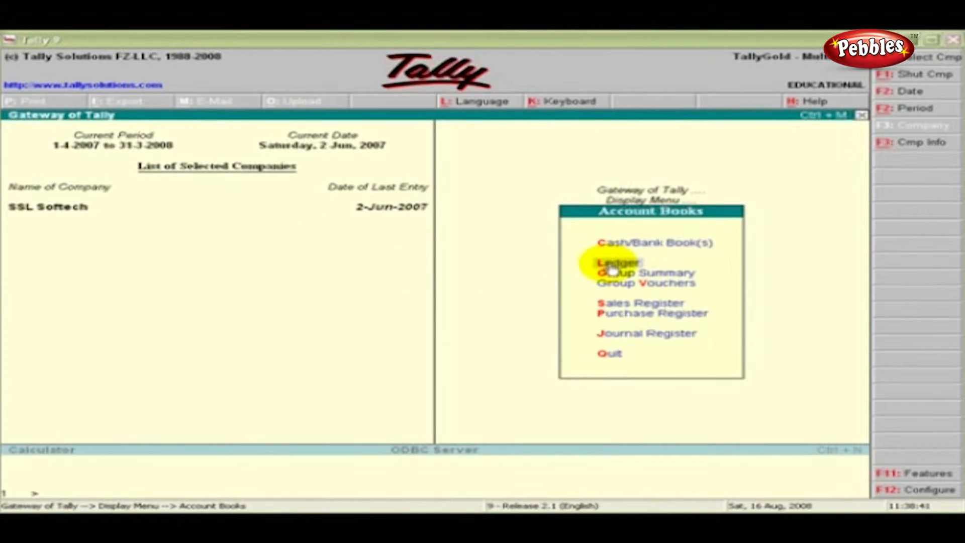
- Show the Best Computers ledger vouchers, preview its F7 monthly summary, and return to the vouchers
click(616, 263)
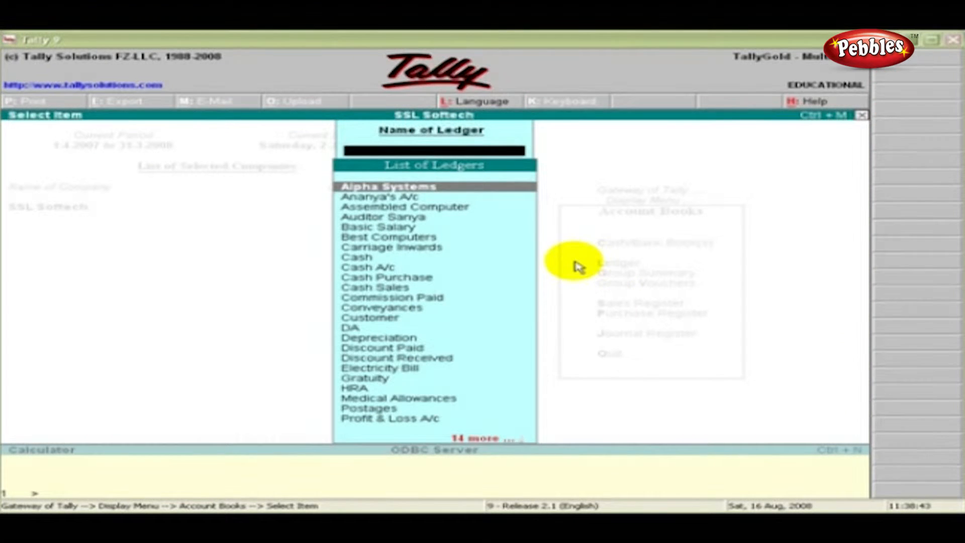
click(386, 237)
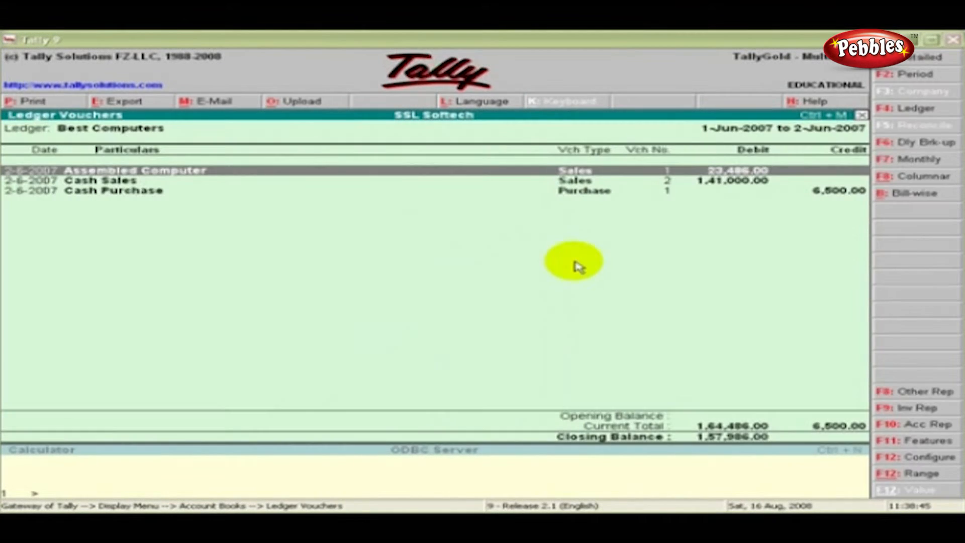
mouse_move(398, 255)
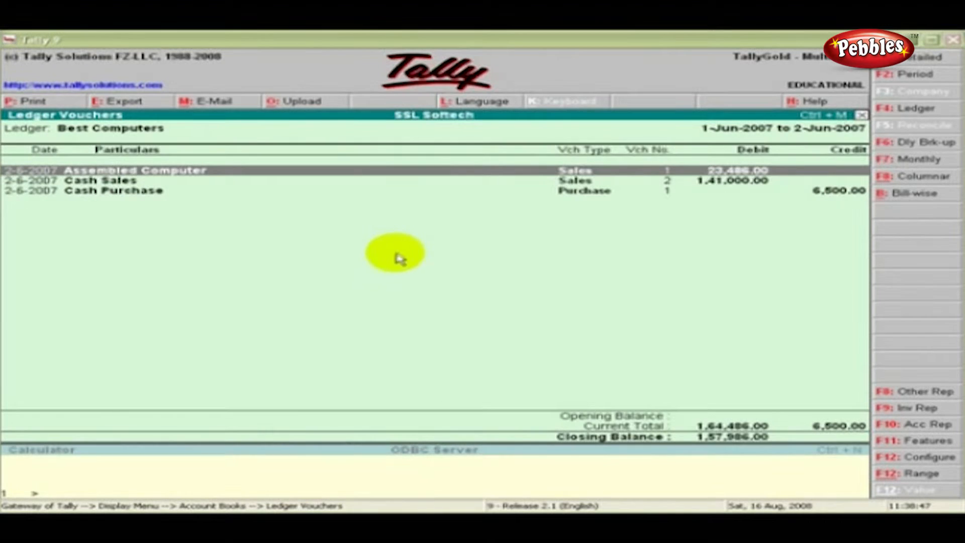
mouse_move(914, 108)
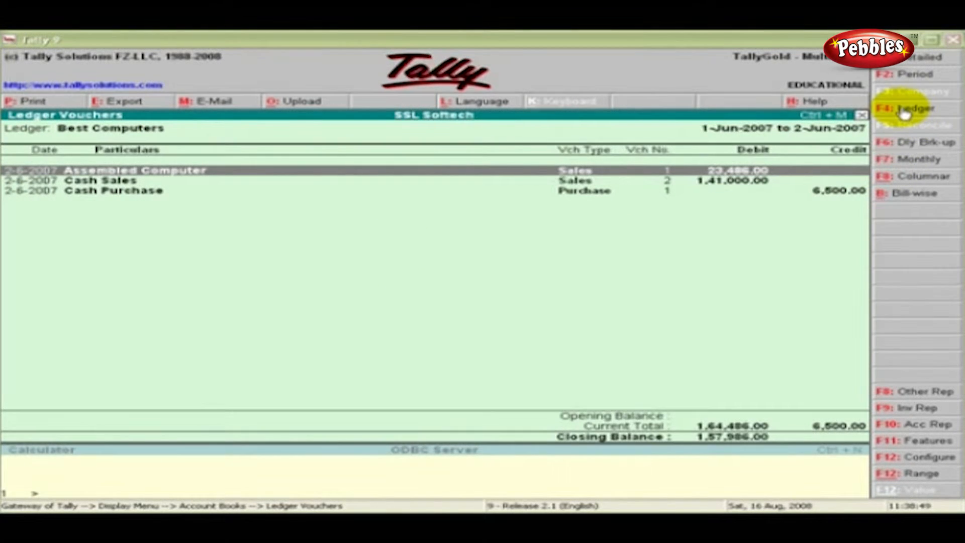
click(917, 109)
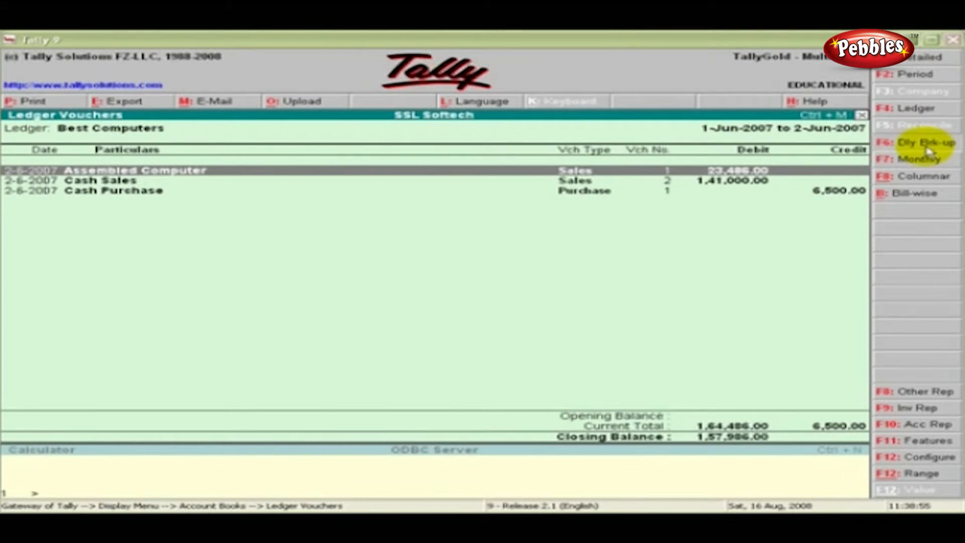
click(917, 158)
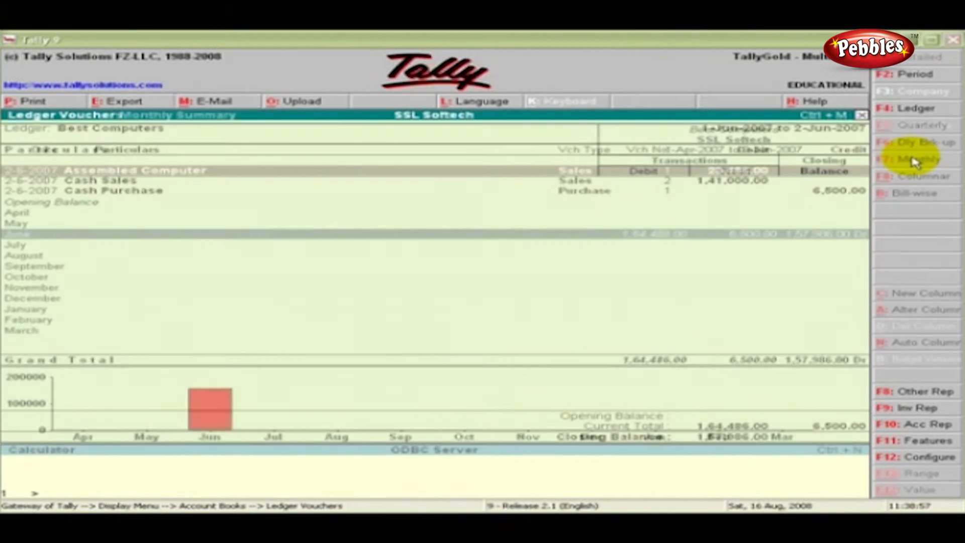
click(916, 159)
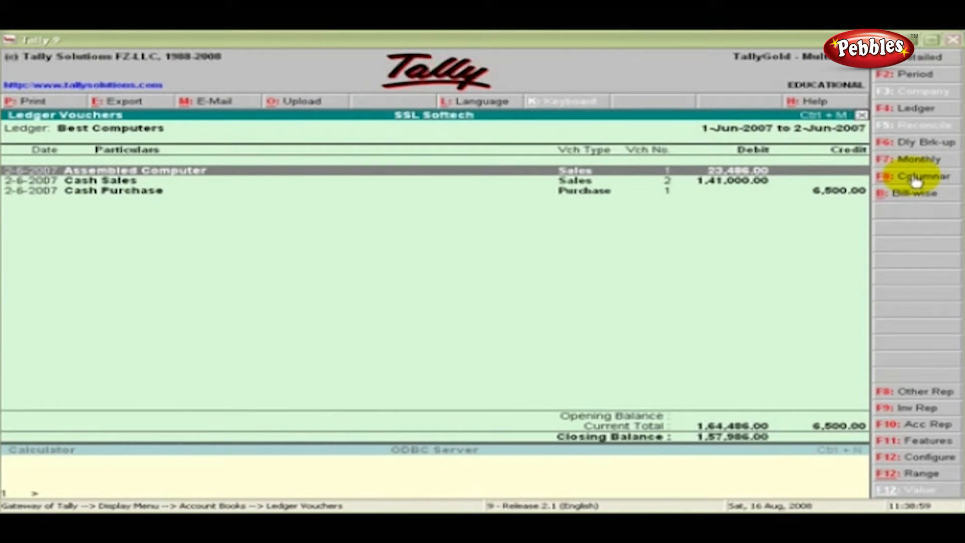
- Apply an F8 columnar view with All Items automatic columns, review it, and return to Account Books
click(923, 176)
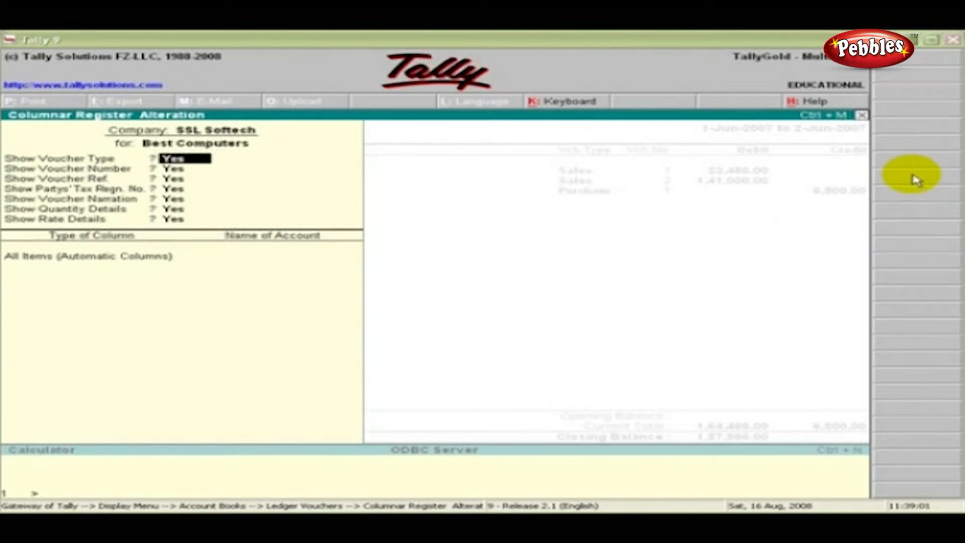
mouse_move(265, 191)
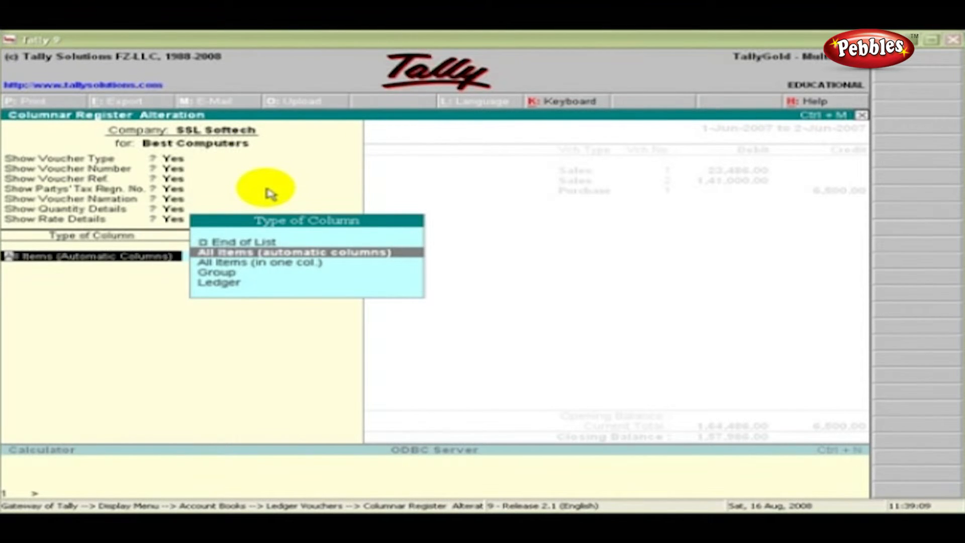
click(293, 252)
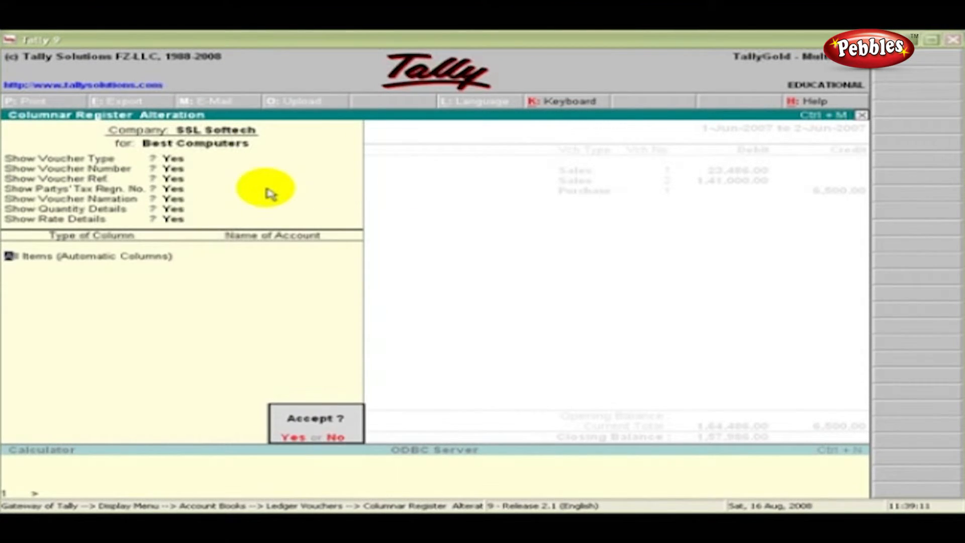
click(293, 437)
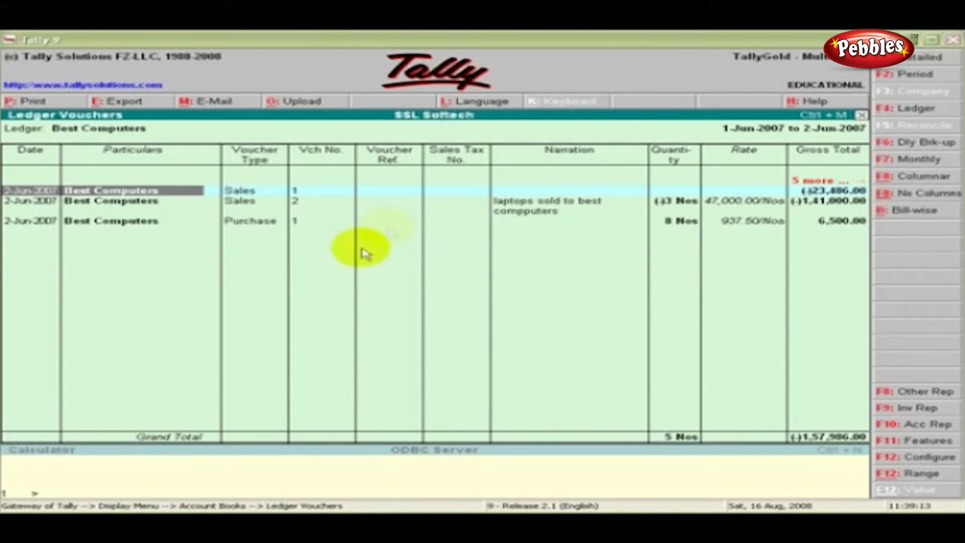
mouse_move(754, 203)
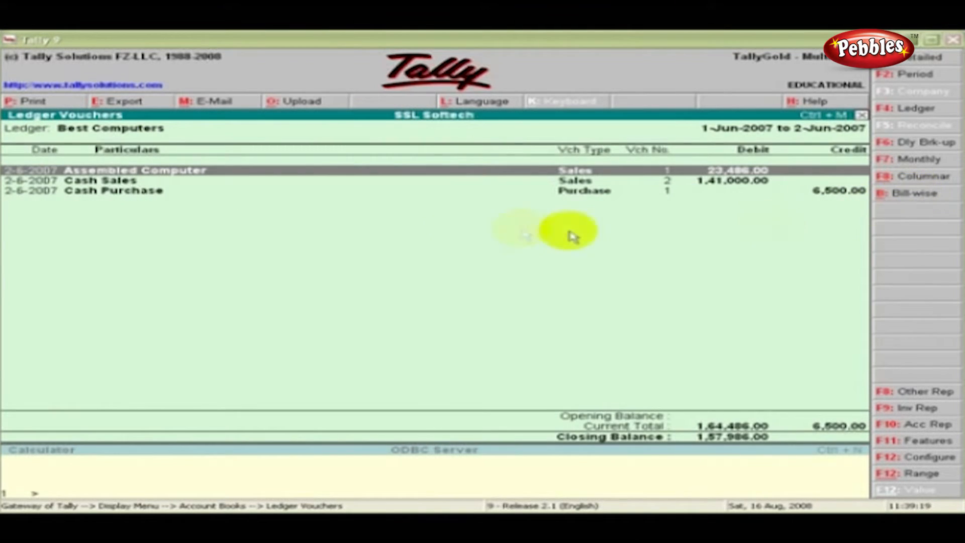
mouse_move(267, 240)
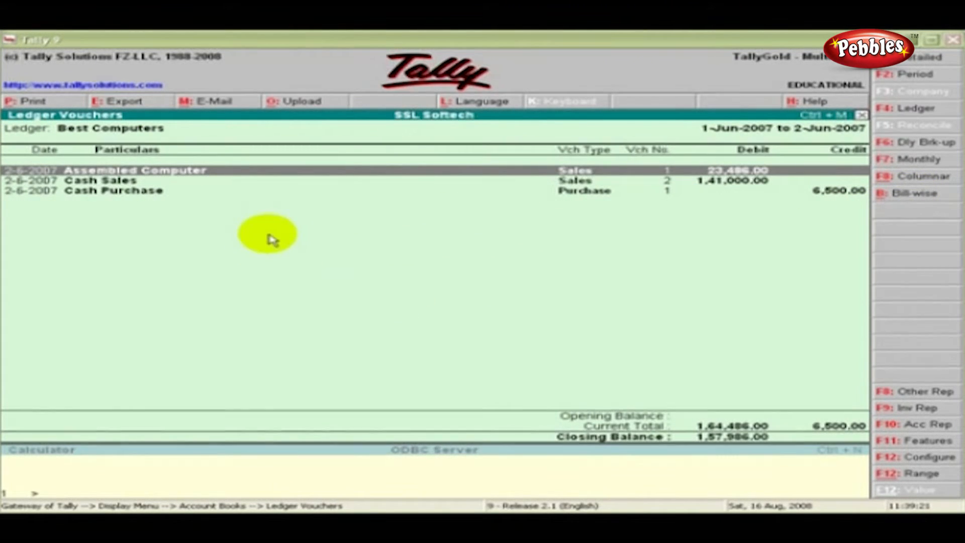
key(Escape)
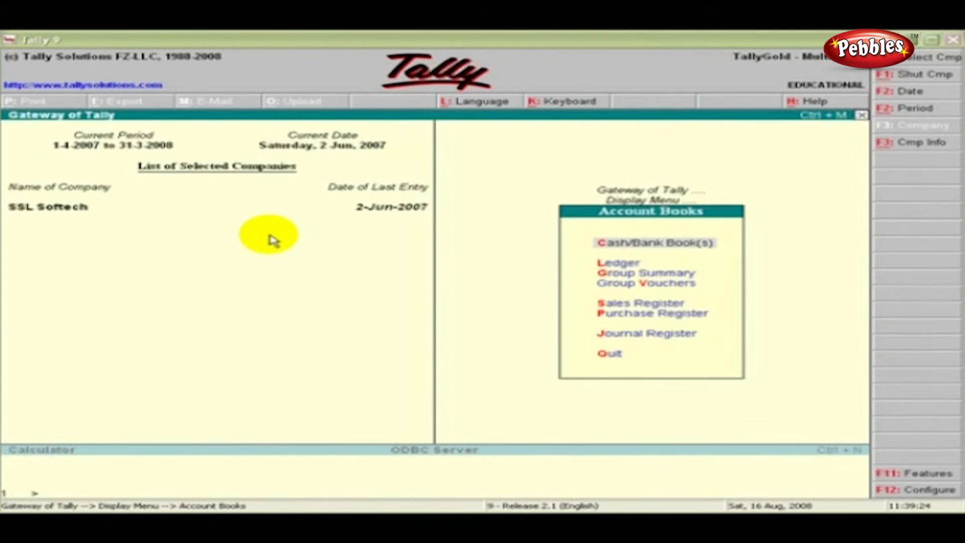
mouse_move(644, 274)
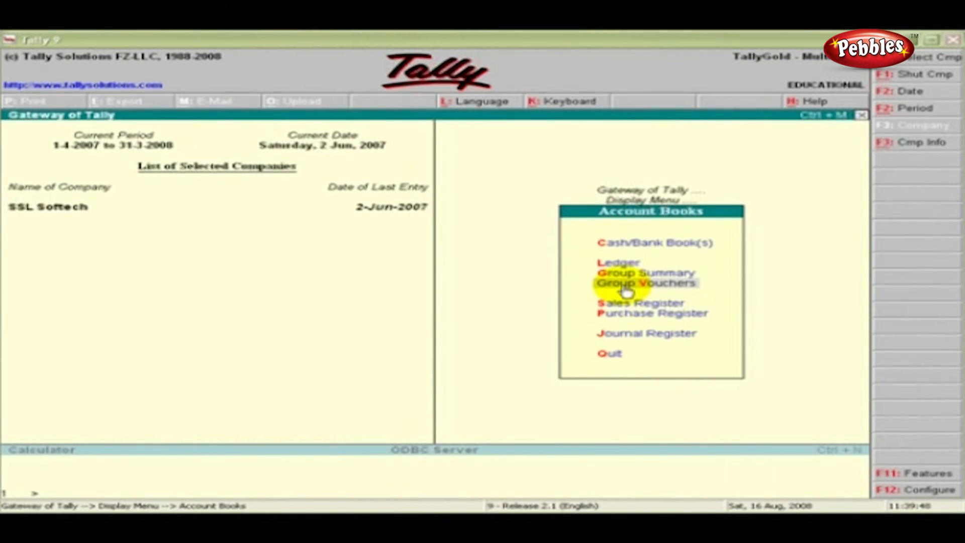
mouse_move(627, 302)
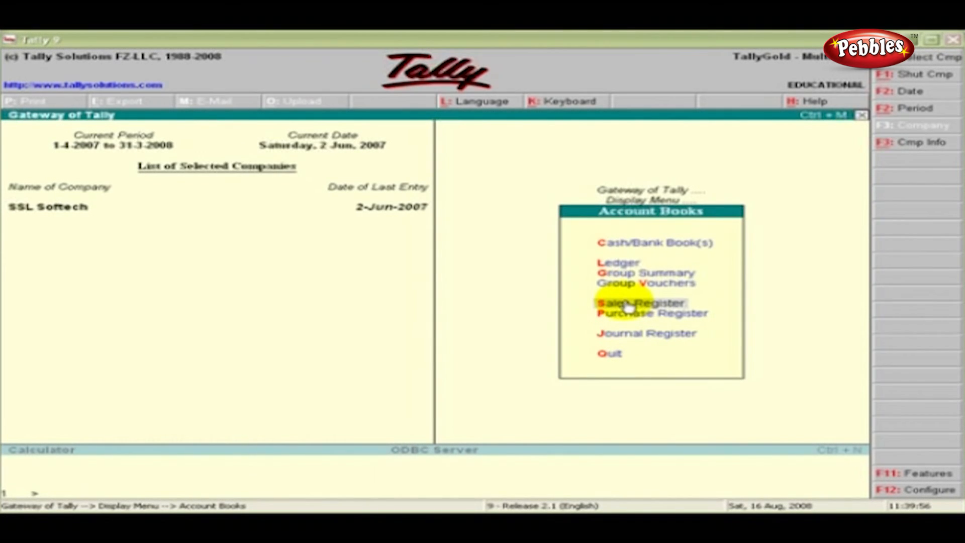
mouse_move(632, 323)
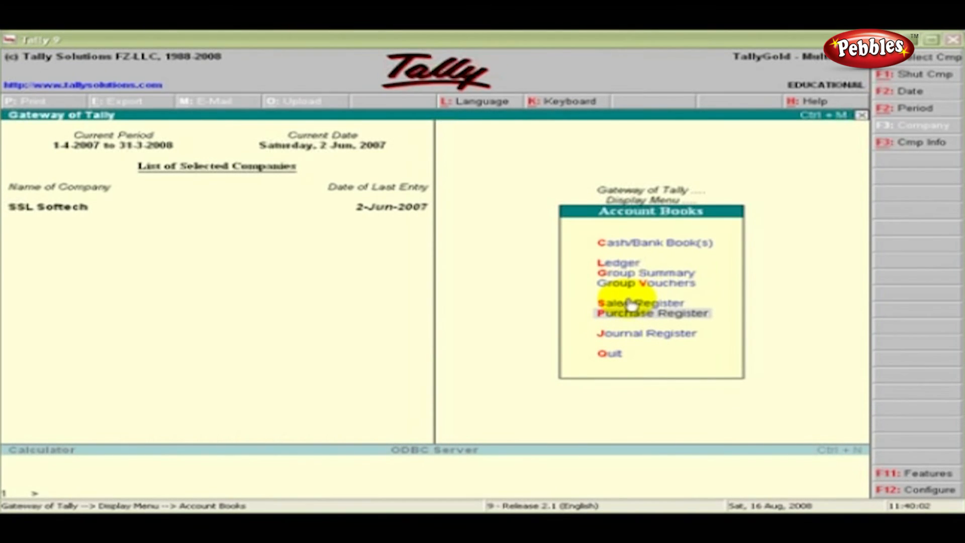
mouse_move(635, 312)
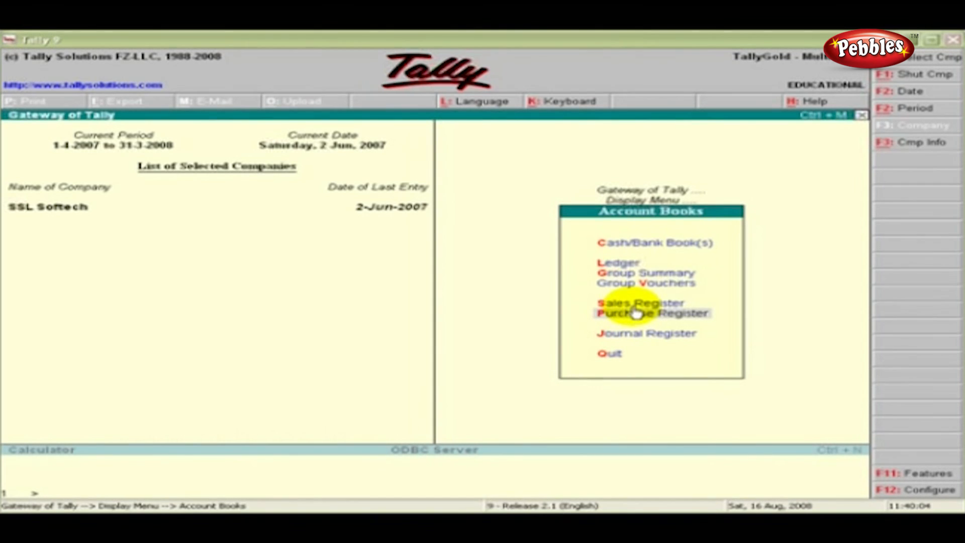